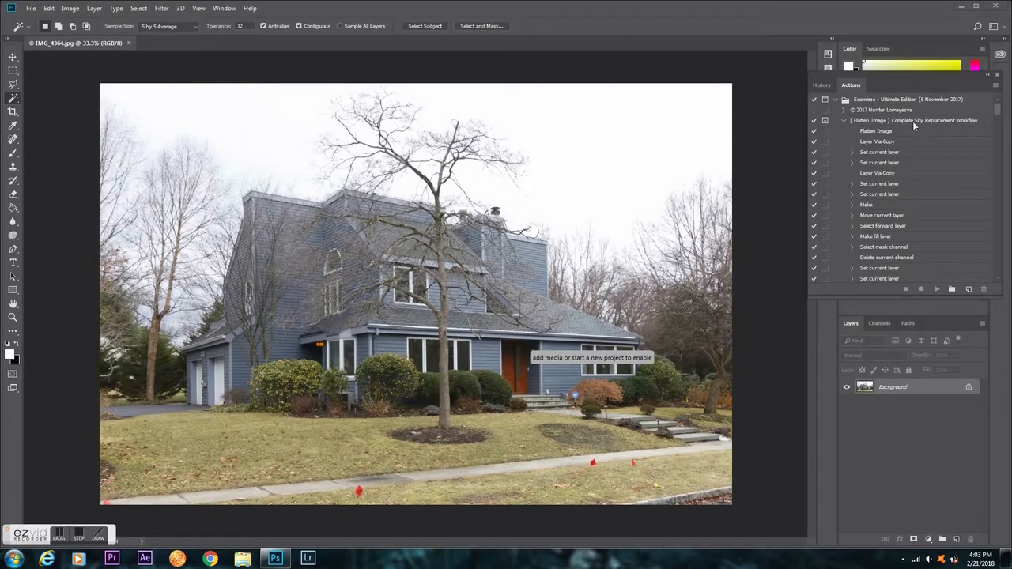
{"action": "mouse_move", "coordinate": [920, 239]}
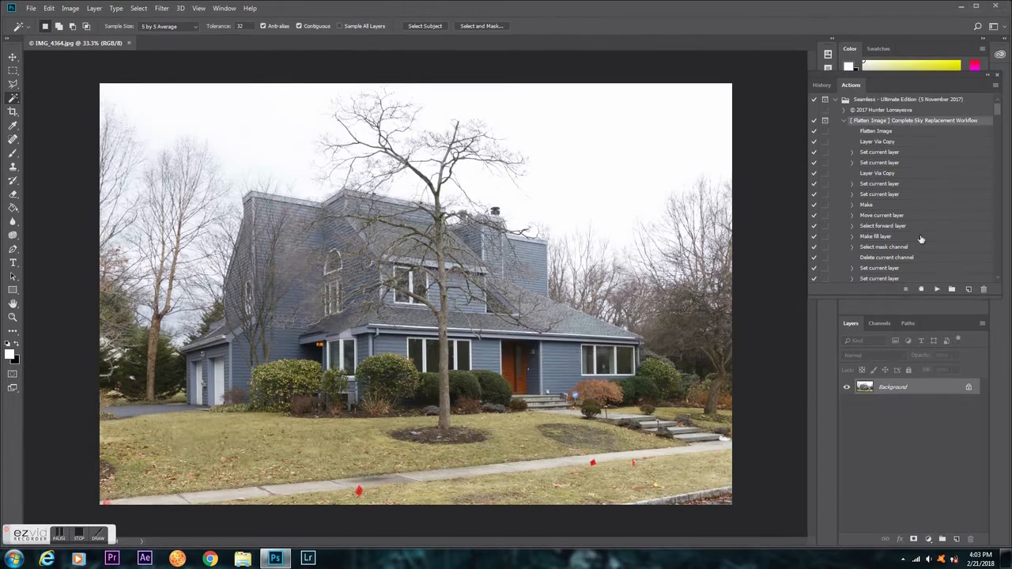
Step: Run the Complete Sky Replacement Workflow action on the house photo
{"action": "left_click", "coordinate": [936, 288]}
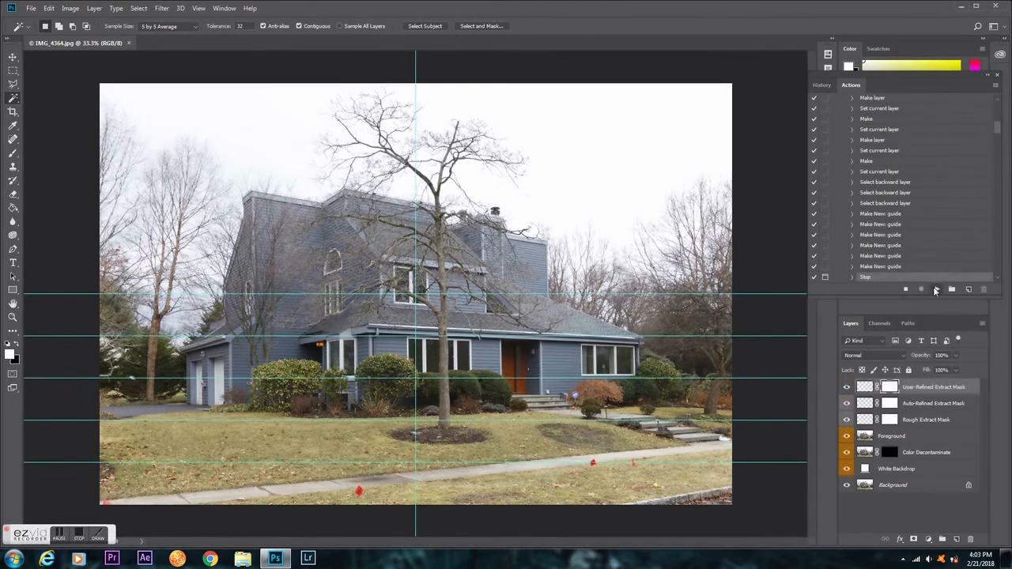
Step: Continue the action past its message and into choosing a sky overlay from the library
{"action": "left_click", "coordinate": [936, 287]}
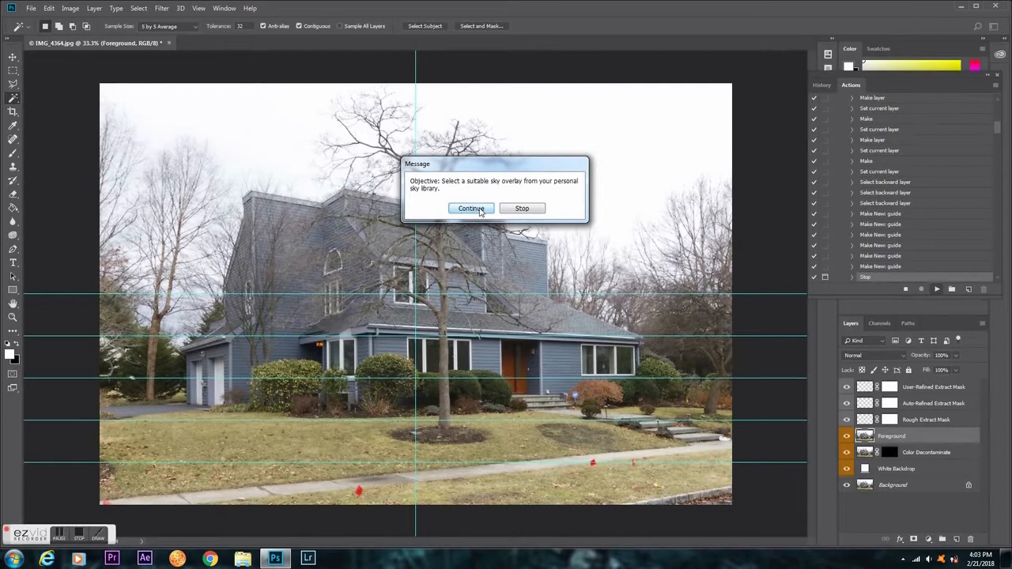
{"action": "left_click", "coordinate": [471, 209]}
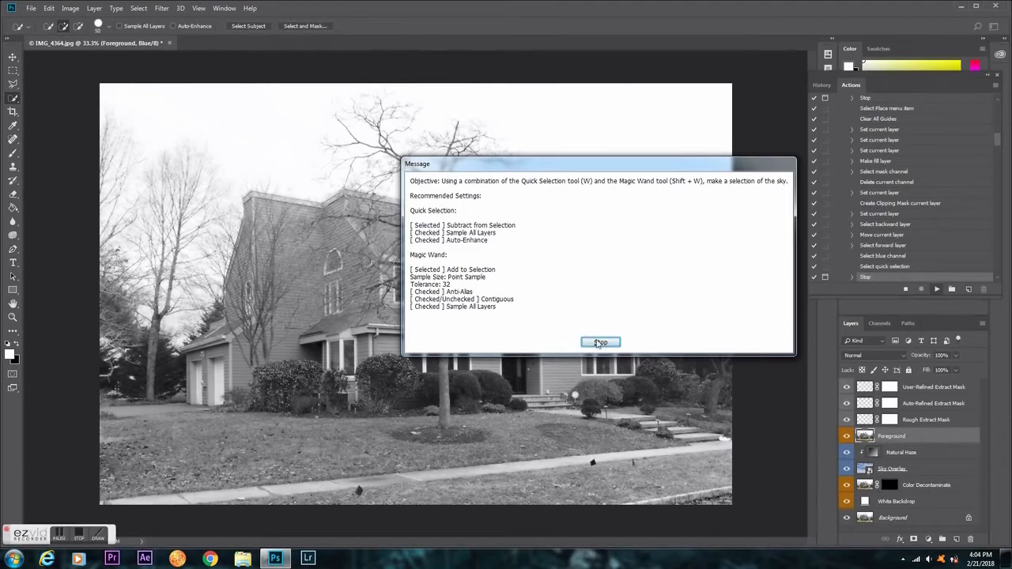
Step: Stop the action and select the grey sky area above the house with the Magic Wand
{"action": "left_click", "coordinate": [601, 341]}
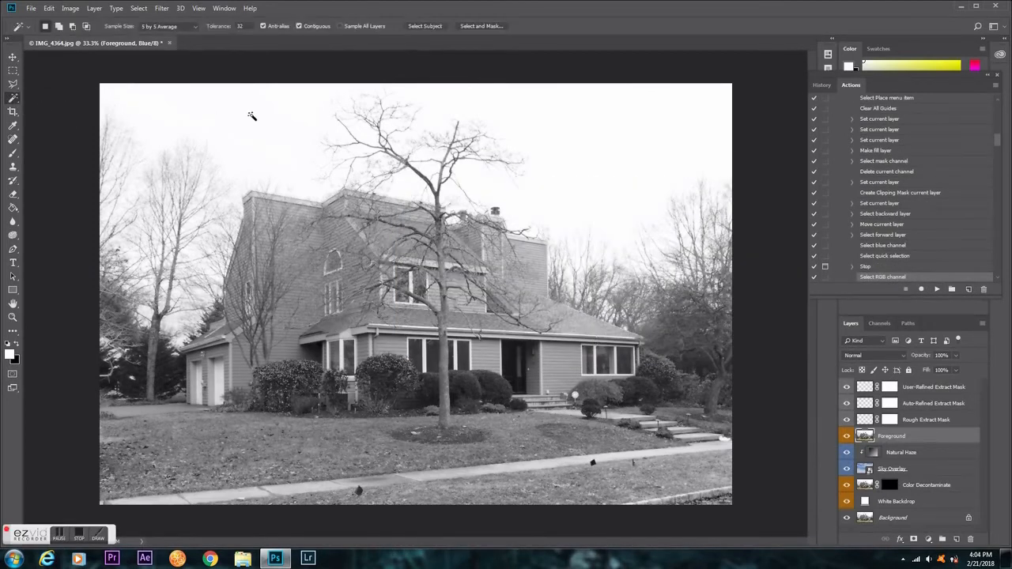
{"action": "left_click", "coordinate": [615, 162]}
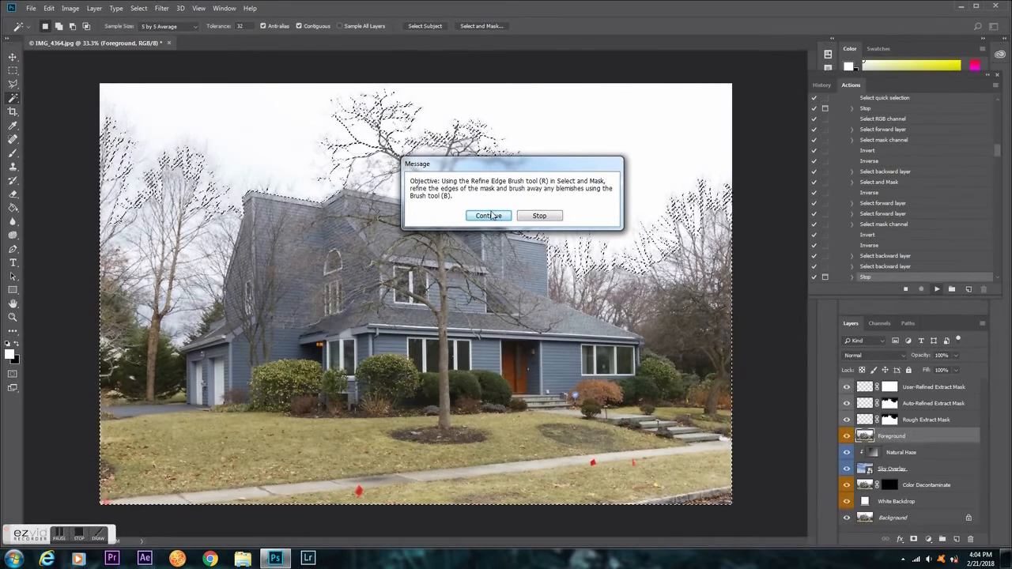
Step: Continue the action into Select and Mask to refine the sky edges around the trees
{"action": "left_click", "coordinate": [487, 215]}
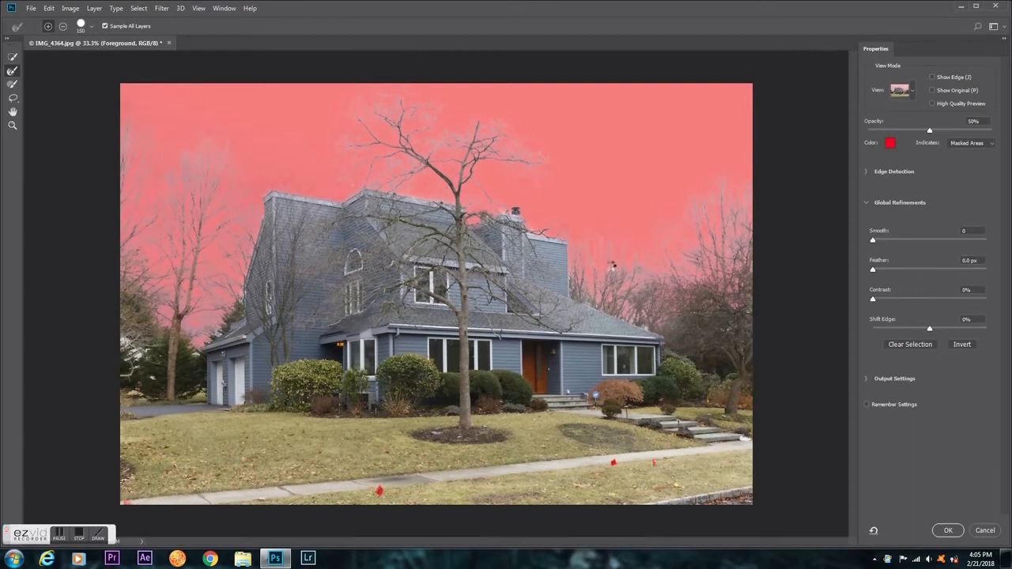
{"action": "mouse_move", "coordinate": [721, 187]}
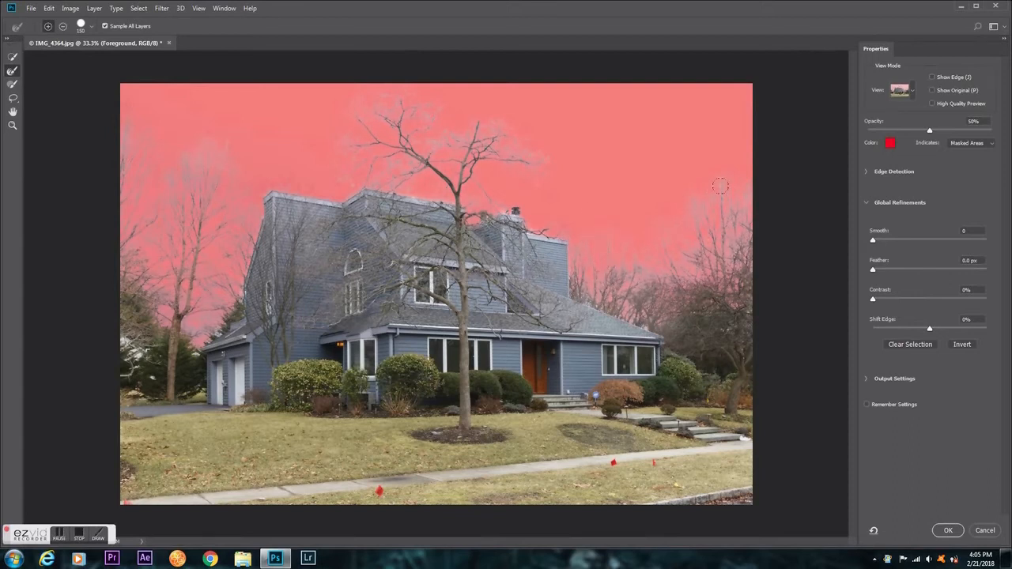
{"action": "mouse_move", "coordinate": [240, 240]}
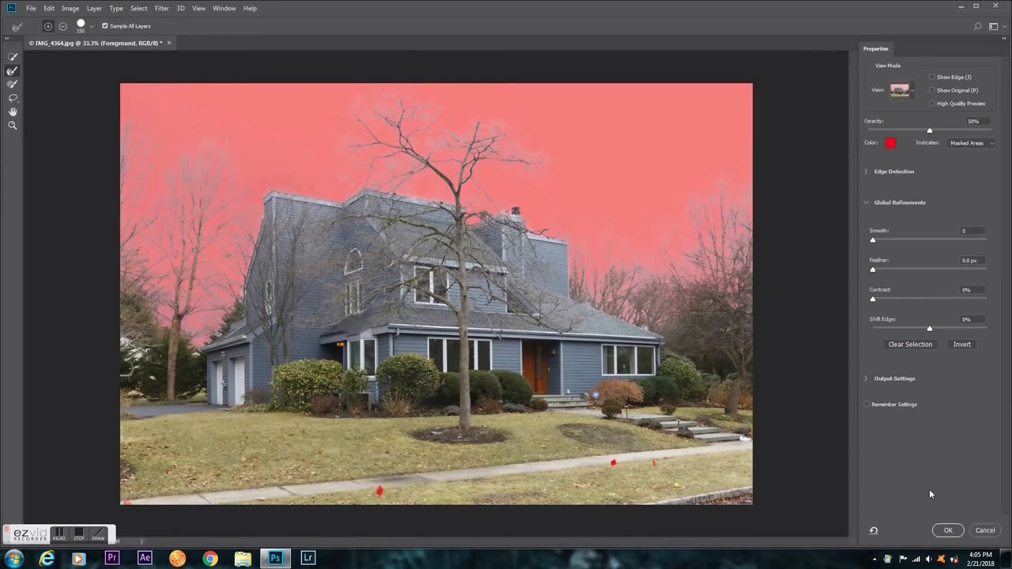
Step: Accept the refined selection, dismiss the Done message and target the Sky Overlay layer for Levels
{"action": "left_click", "coordinate": [948, 529]}
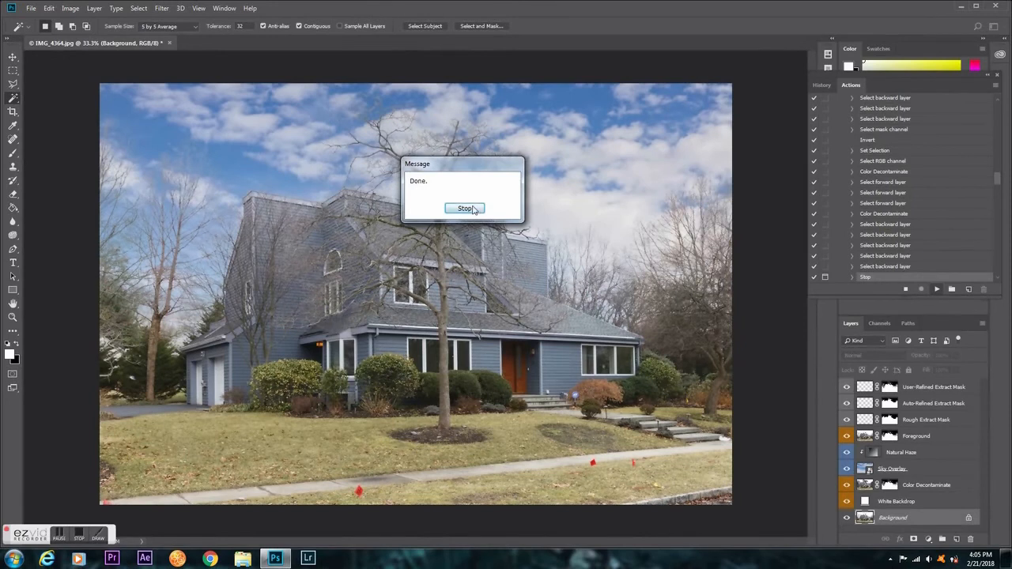
{"action": "left_click", "coordinate": [465, 209]}
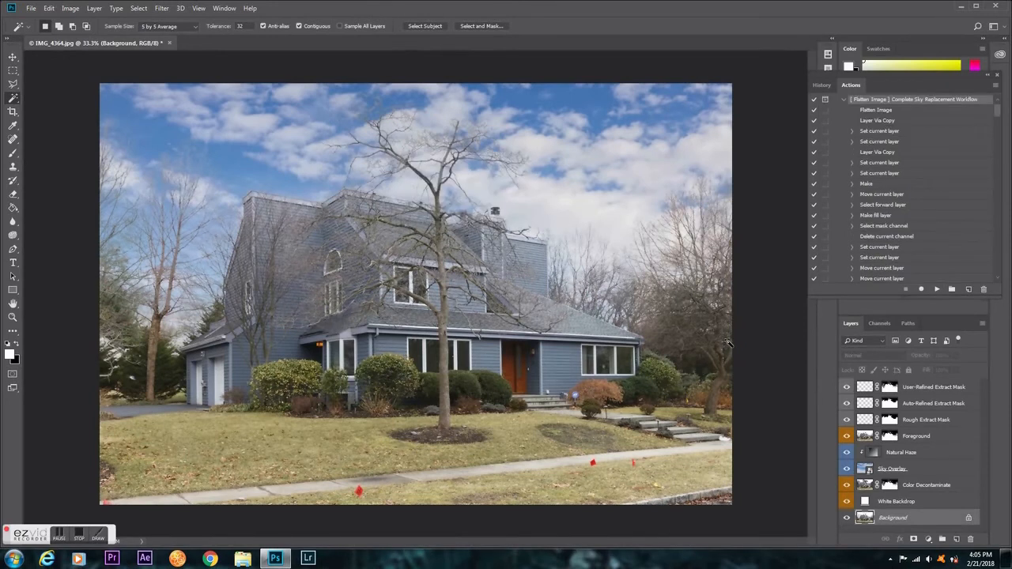
{"action": "left_click", "coordinate": [892, 468]}
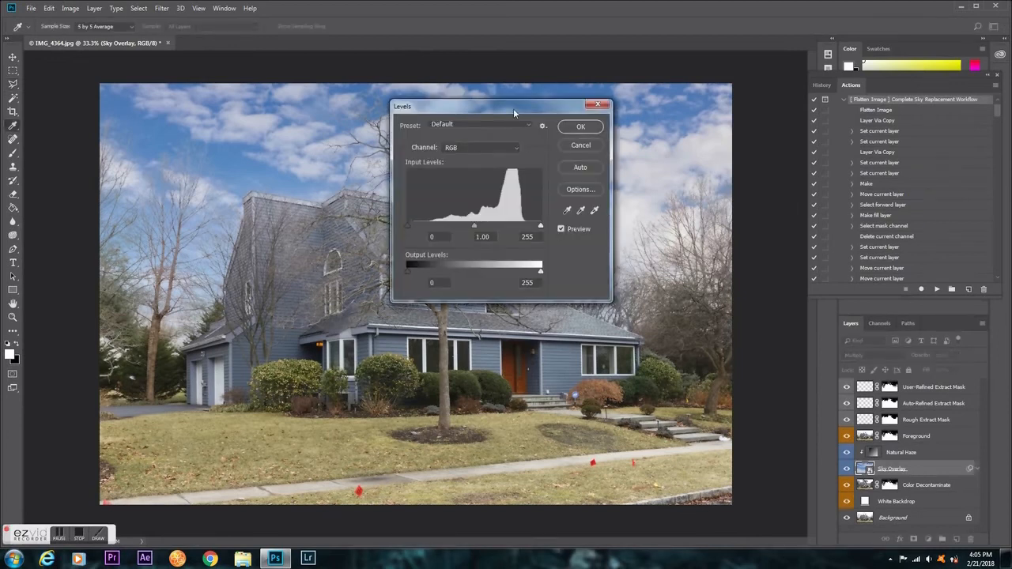
Step: Lighten the sky overlay's midtones in Levels and apply it as a smart filter
{"action": "left_click_drag", "start_coordinate": [514, 106], "coordinate": [869, 135]}
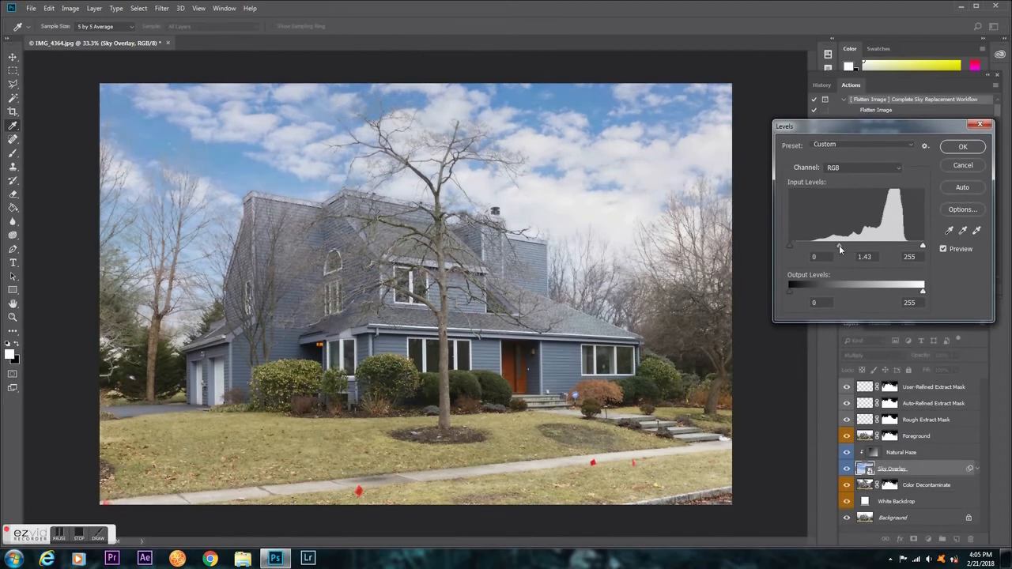
{"action": "left_click_drag", "start_coordinate": [841, 245], "coordinate": [854, 245]}
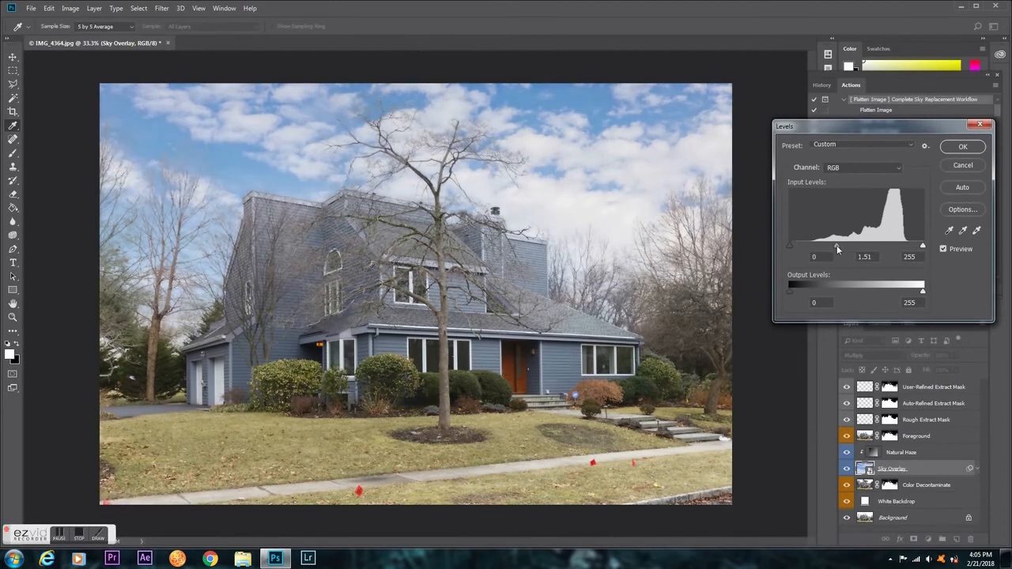
{"action": "double_click", "coordinate": [864, 256]}
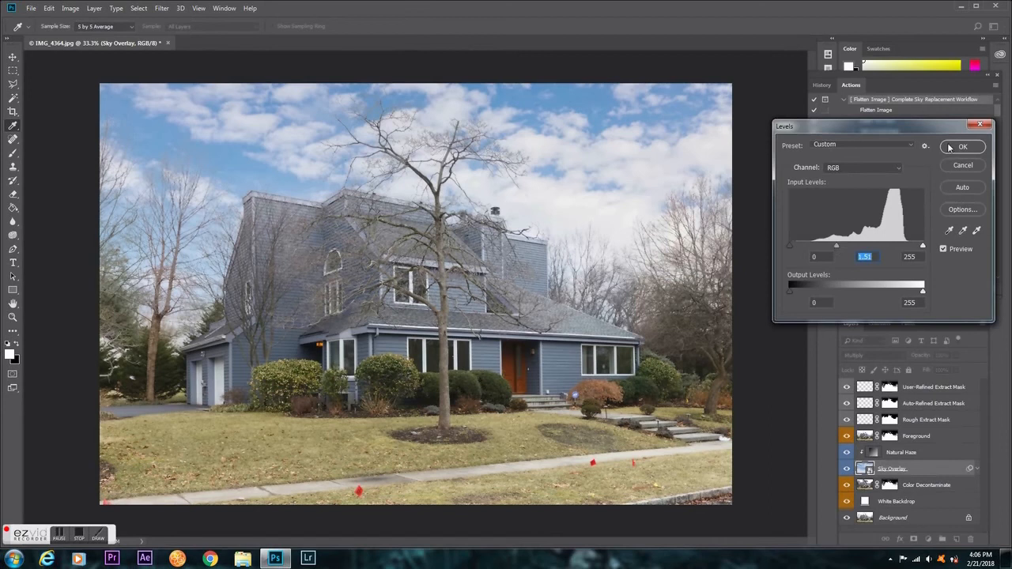
{"action": "left_click", "coordinate": [963, 146]}
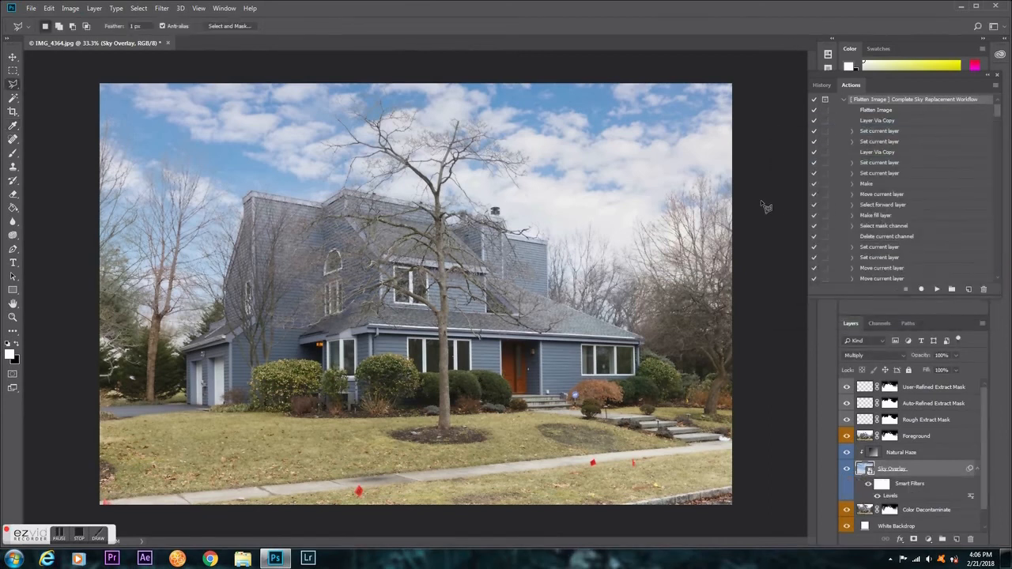